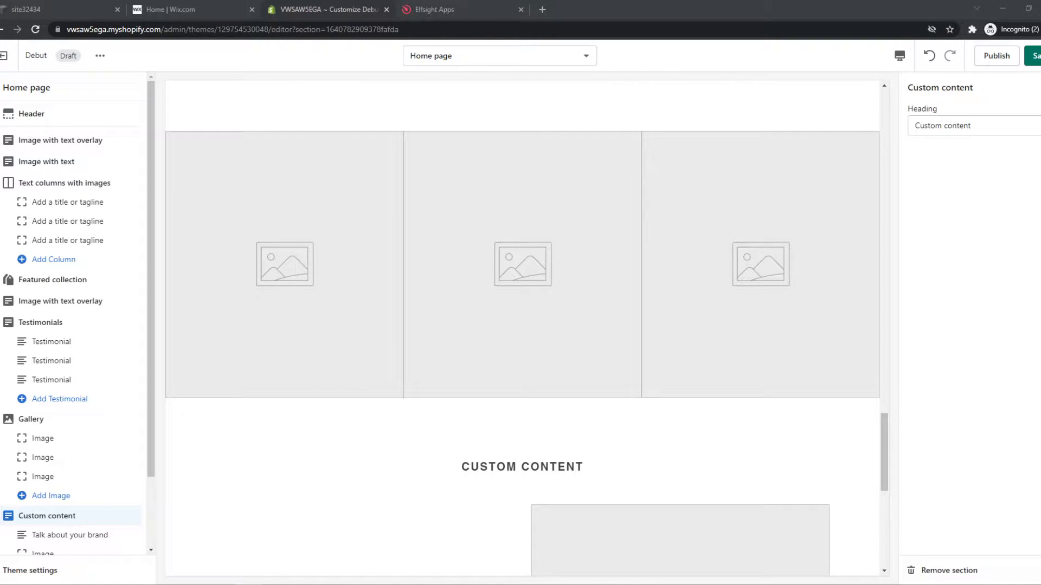
{"action": "mouse_move", "coordinate": [631, 416]}
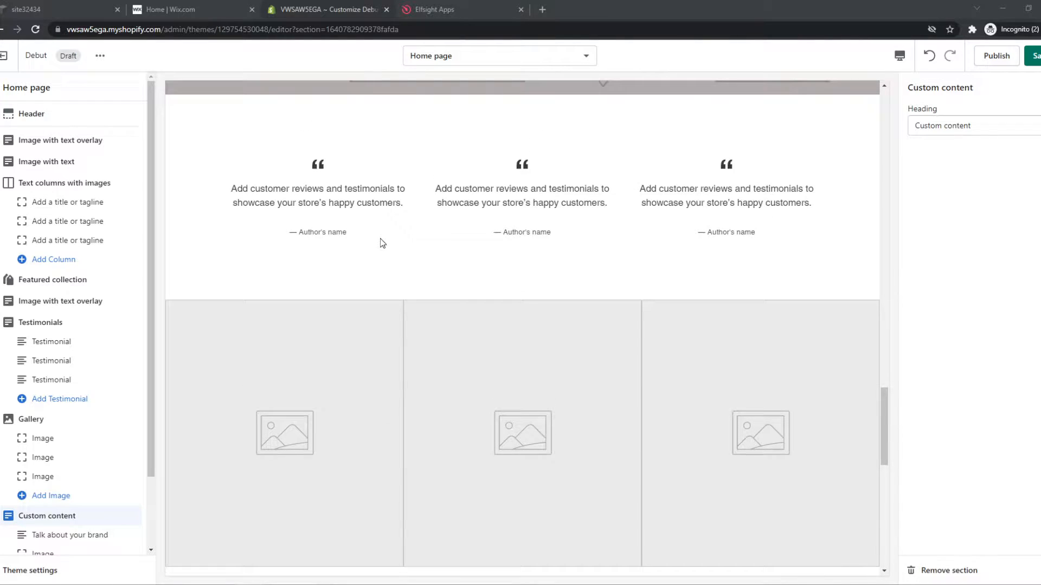
Search the Elfsight app catalog for 'rss' to surface the RSS Feed app.
{"action": "scroll", "scroll_direction": "down", "scroll_amount": 3}
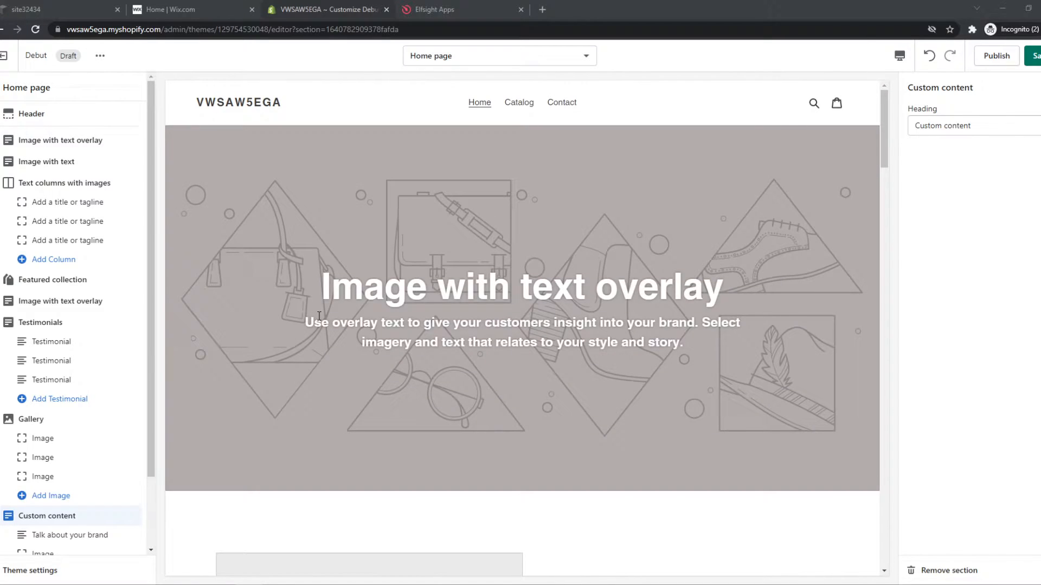
{"action": "mouse_move", "coordinate": [309, 305]}
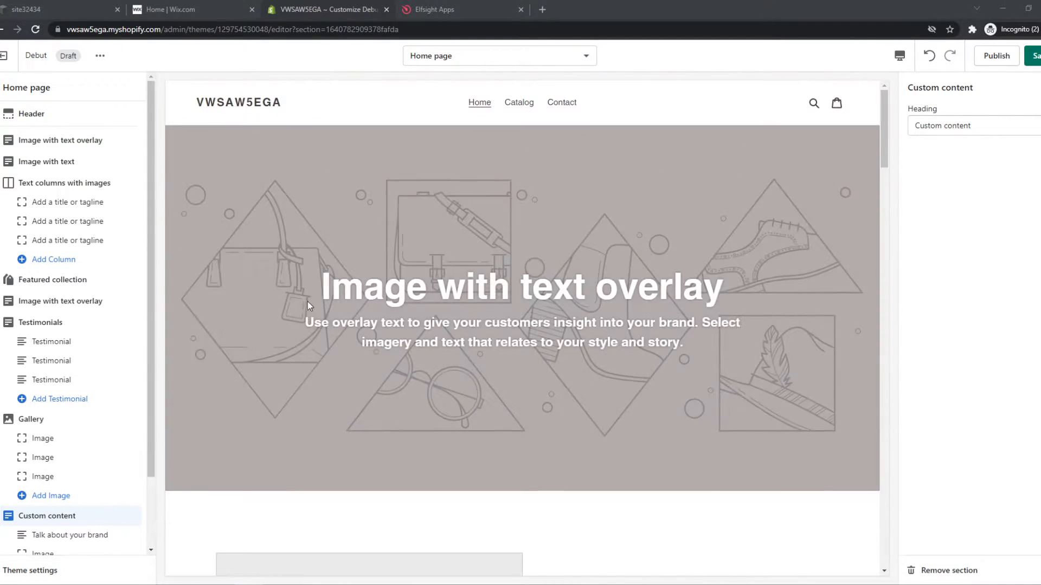
{"action": "scroll", "scroll_direction": "down", "scroll_amount": 3}
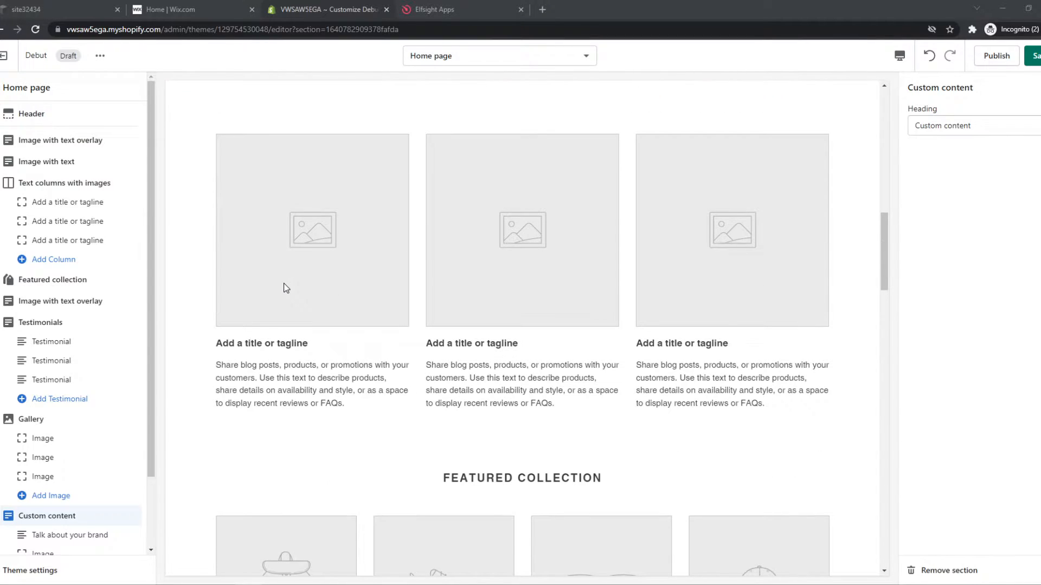
{"action": "mouse_move", "coordinate": [283, 283]}
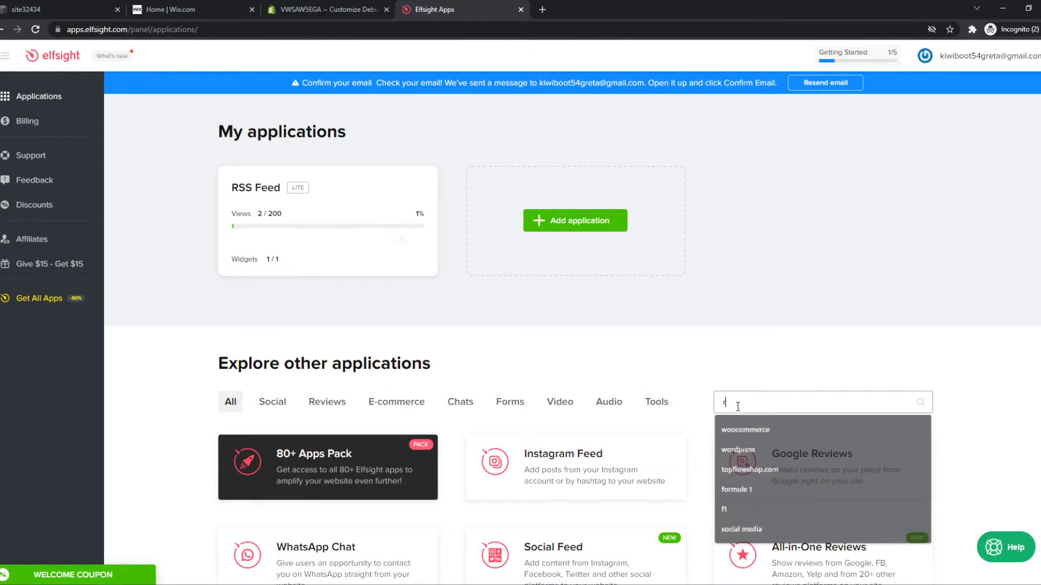
{"action": "type", "text": "rss"}
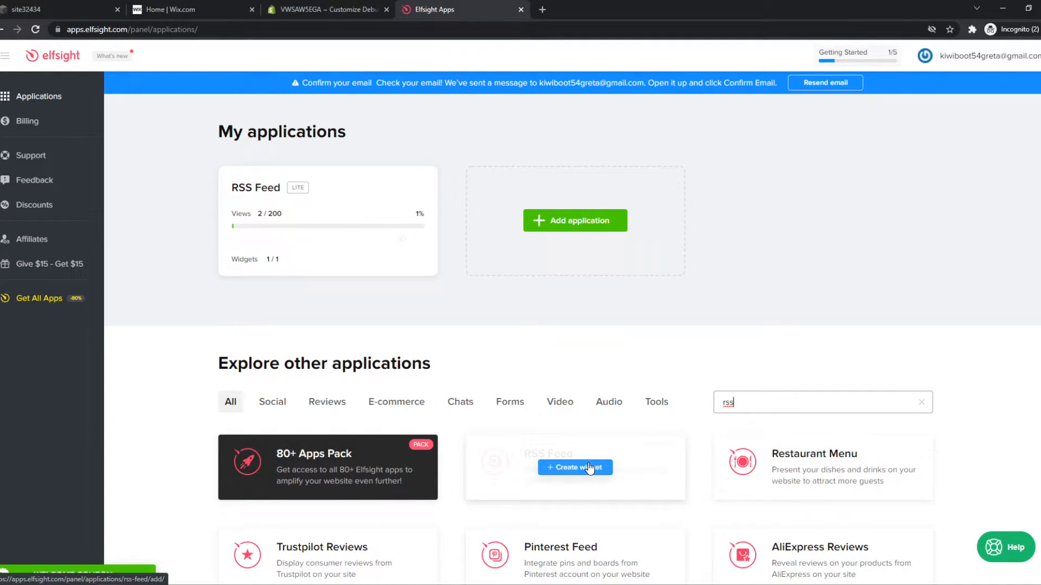
Create a new RSS Feed widget and continue with a chosen starter template.
{"action": "left_click", "coordinate": [574, 467]}
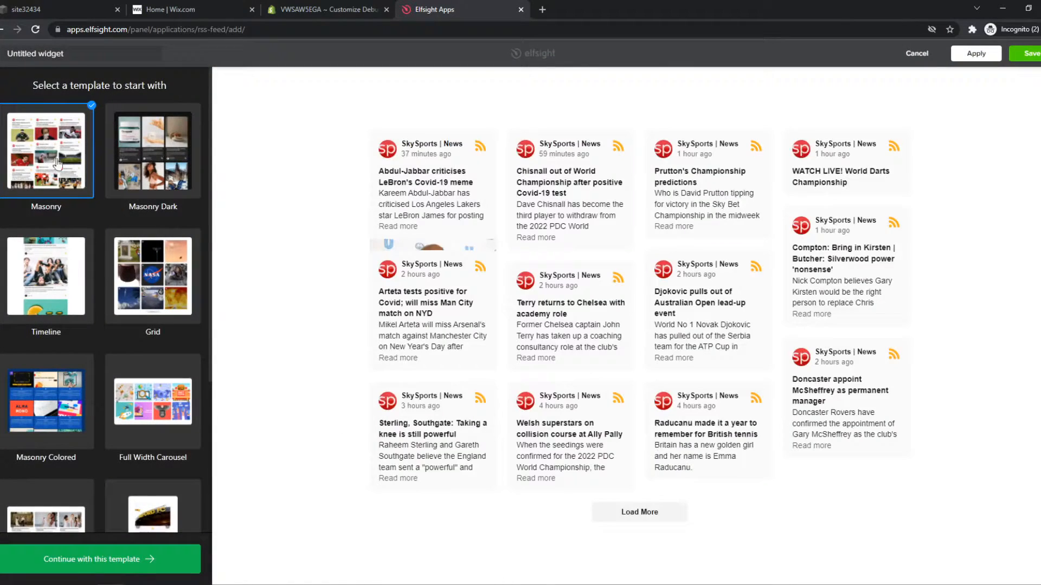
{"action": "scroll", "scroll_direction": "down", "scroll_amount": 3}
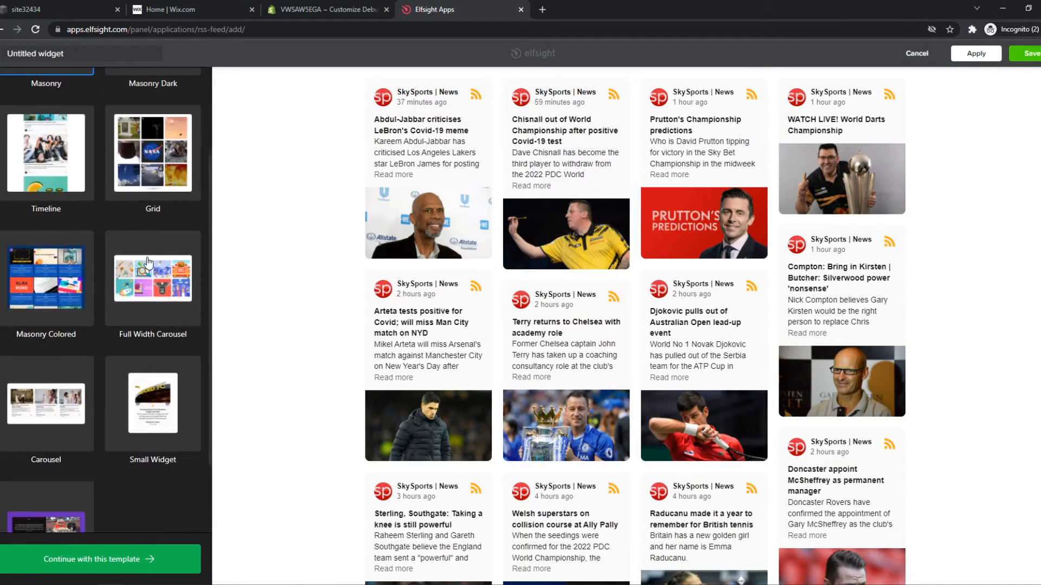
{"action": "scroll", "scroll_direction": "down", "scroll_amount": 3}
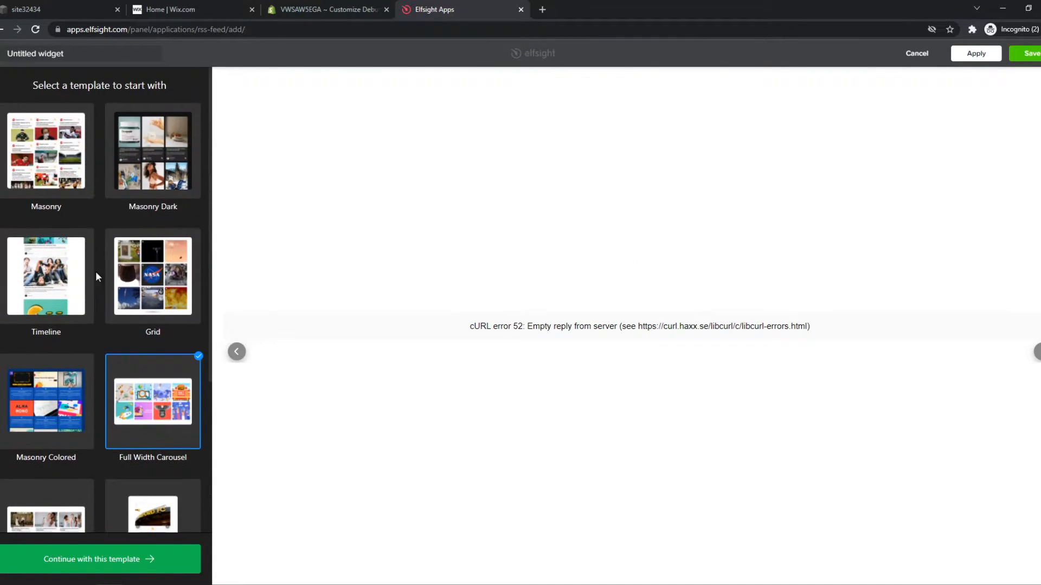
{"action": "mouse_move", "coordinate": [59, 314]}
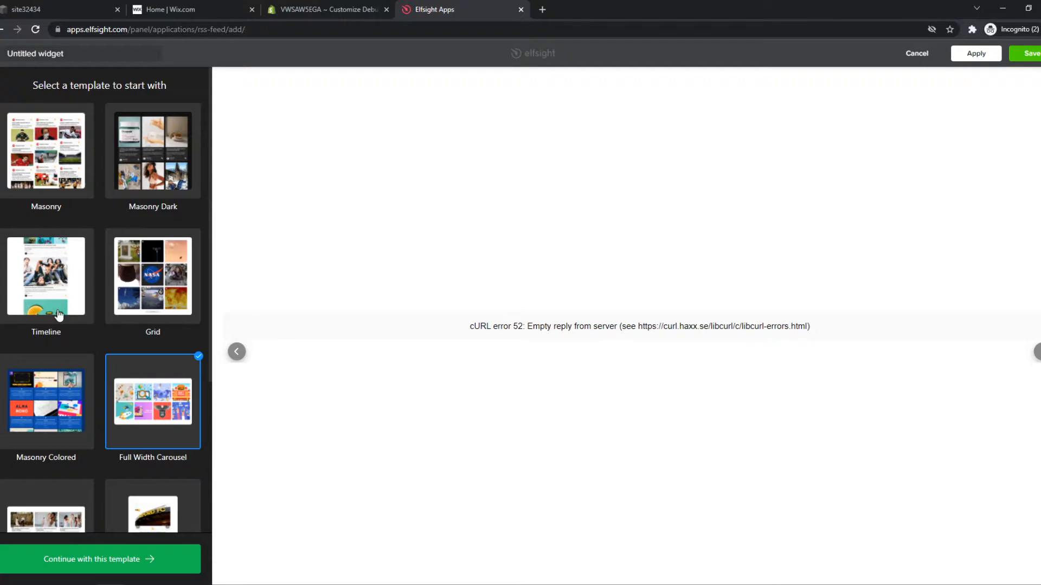
{"action": "left_click", "coordinate": [46, 276]}
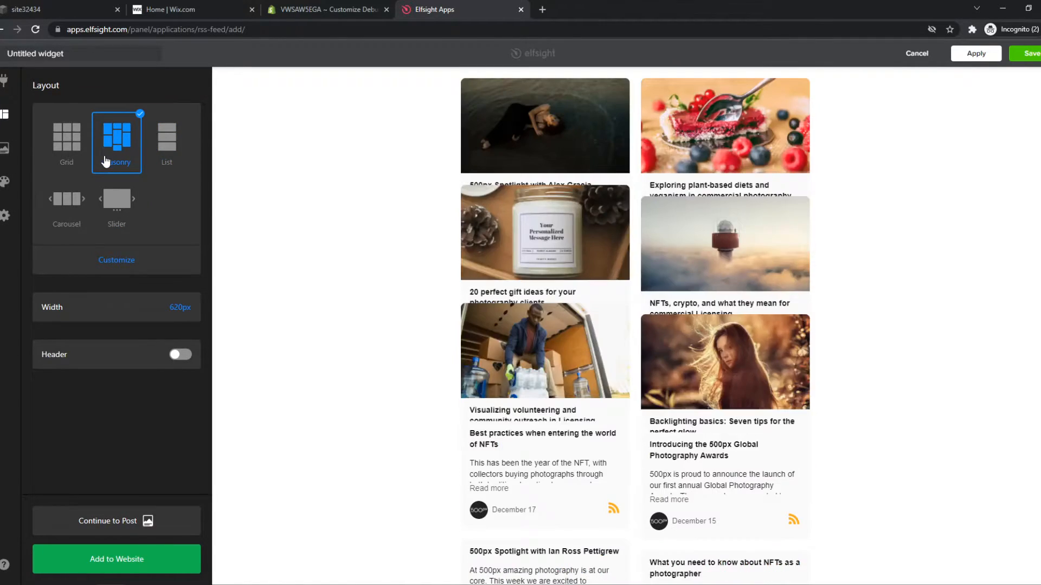
Set the feed layout to Masonry and save the widget as 'Untitled widget'.
{"action": "left_click", "coordinate": [66, 136]}
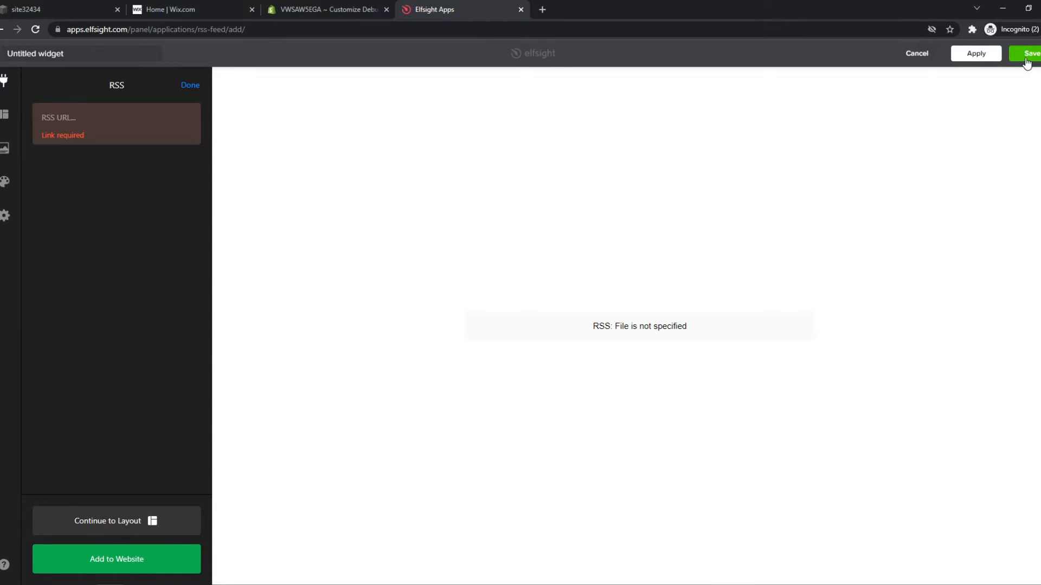
{"action": "left_click", "coordinate": [1029, 54]}
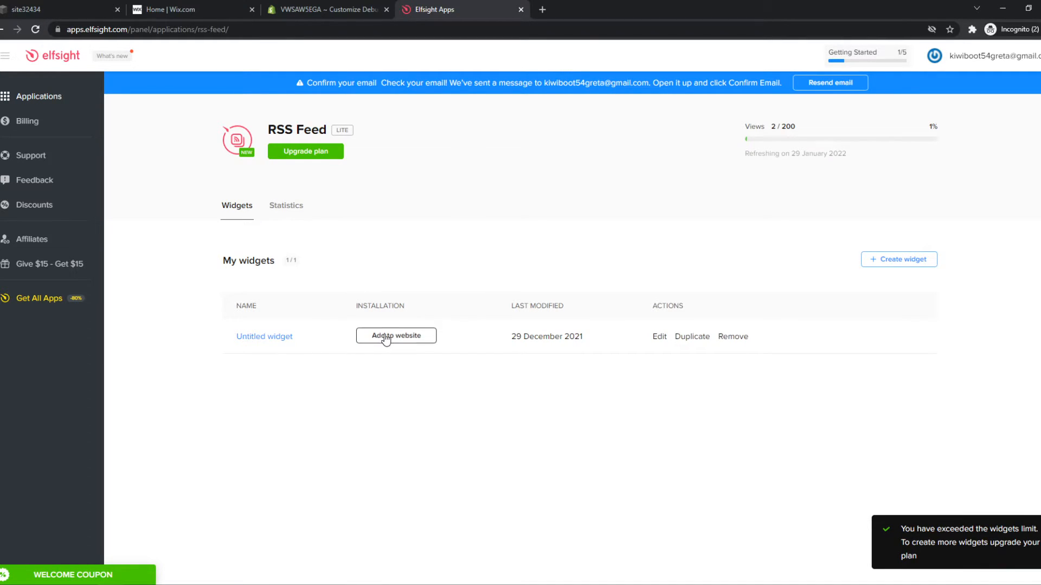
Copy the installation code for Untitled widget from the Get Code dialog.
{"action": "left_click", "coordinate": [396, 336]}
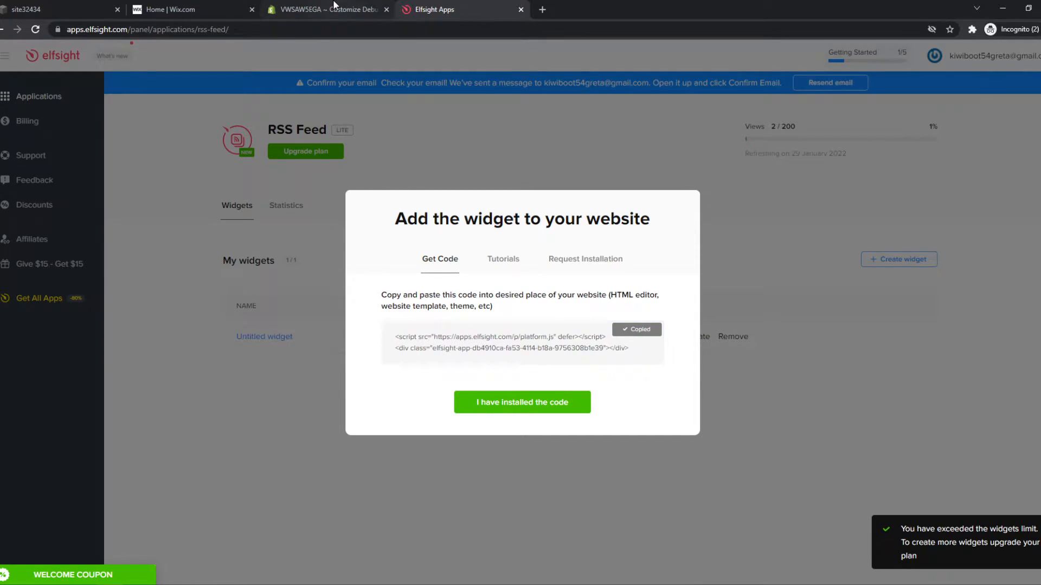
{"action": "left_click", "coordinate": [325, 9]}
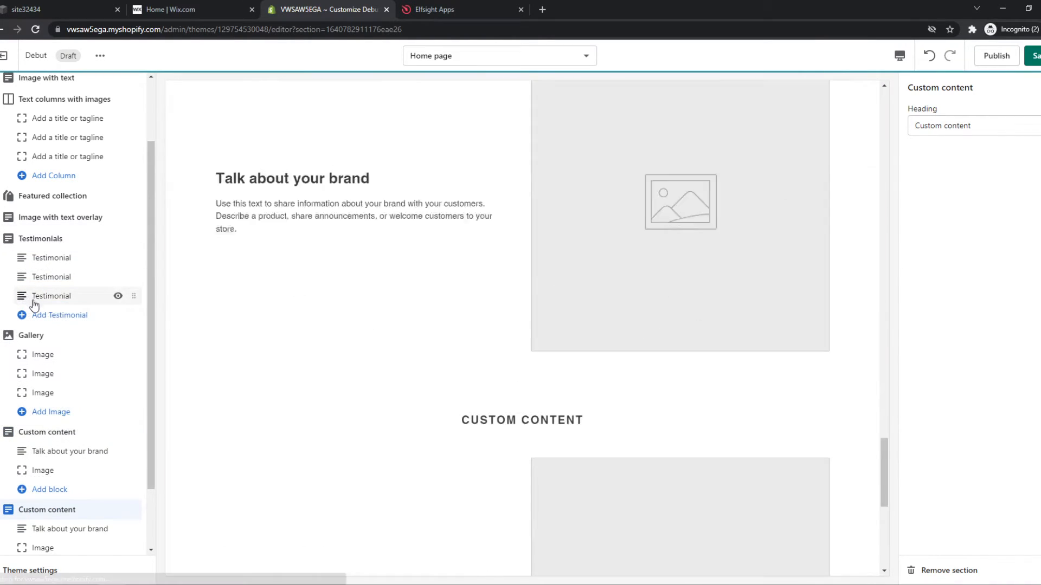
Start a new block under the Custom content section for the Custom HTML embed.
{"action": "left_click", "coordinate": [49, 489]}
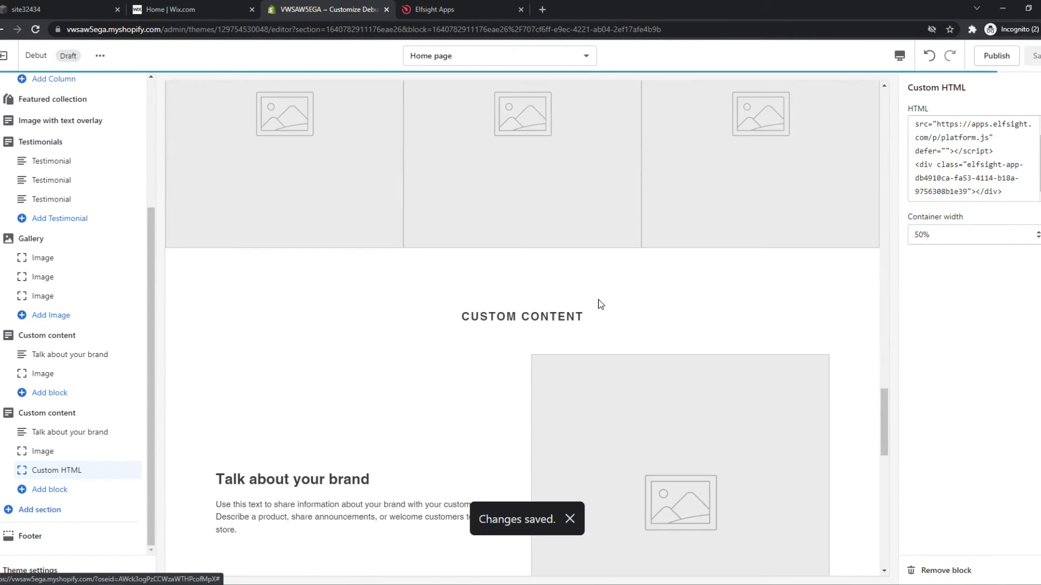
{"action": "scroll", "scroll_direction": "down", "scroll_amount": 3}
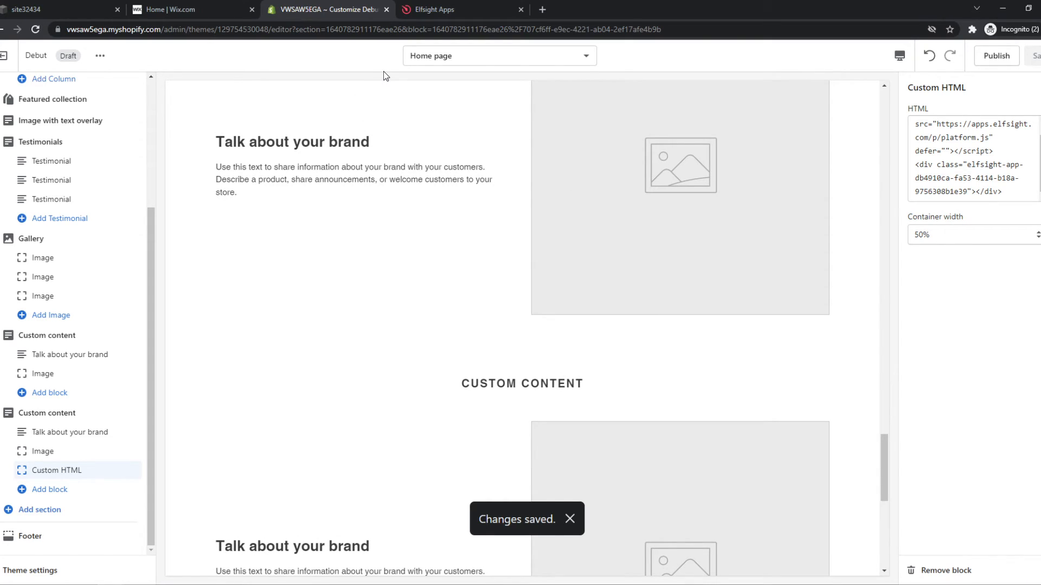
{"action": "scroll", "scroll_direction": "down", "scroll_amount": 3}
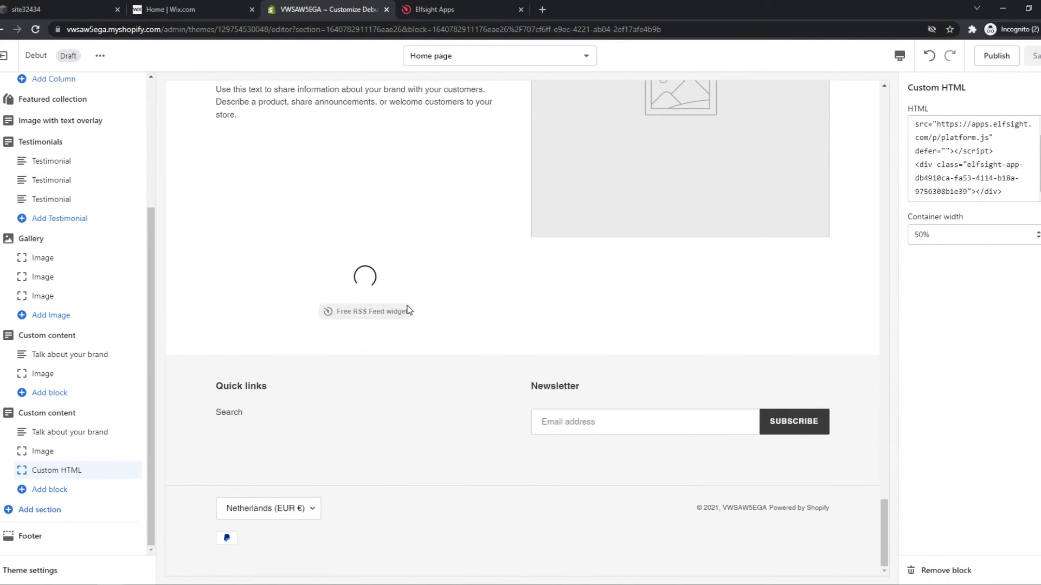
{"action": "mouse_move", "coordinate": [369, 320]}
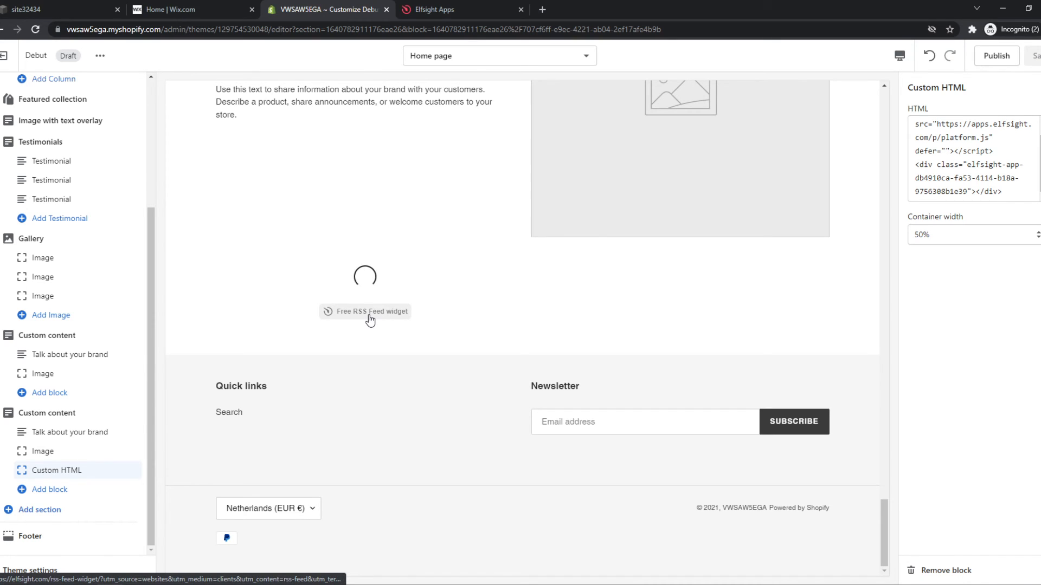
{"action": "mouse_move", "coordinate": [377, 247]}
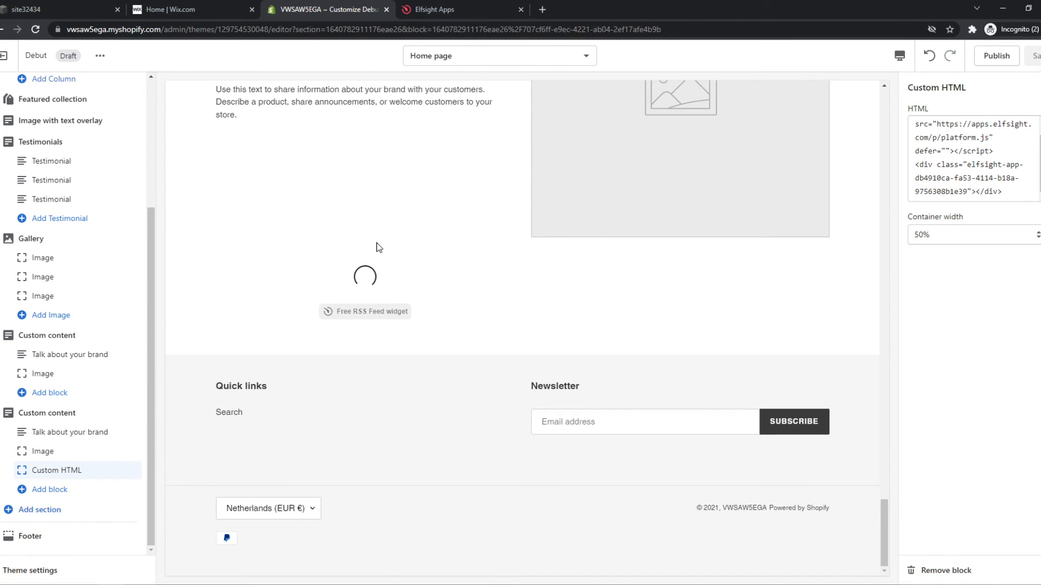